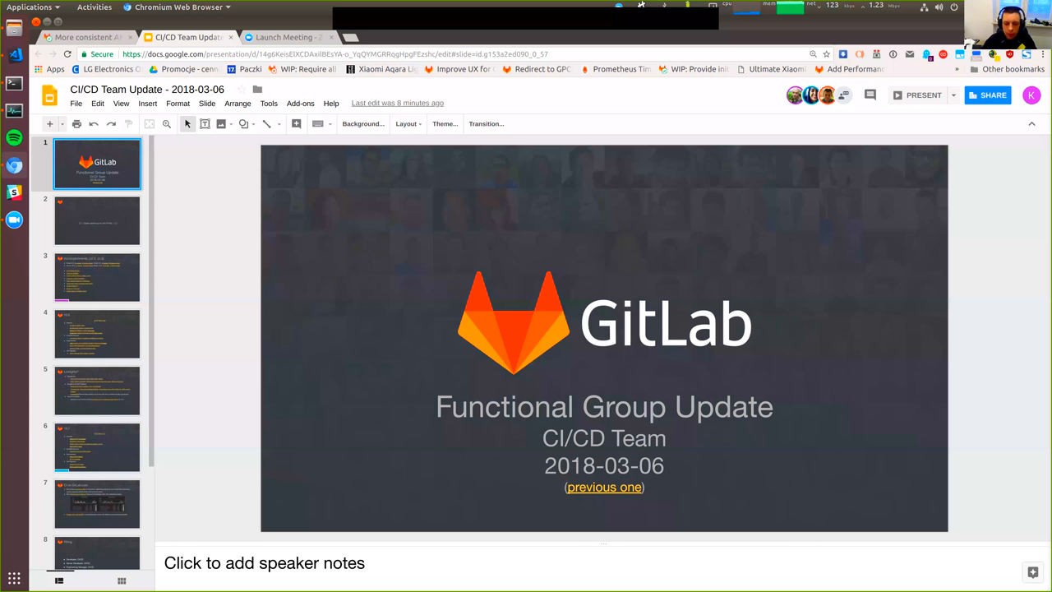
Move on from the 10.7 CI/CD Board items slide to the Hiring slide
left_click(924, 94)
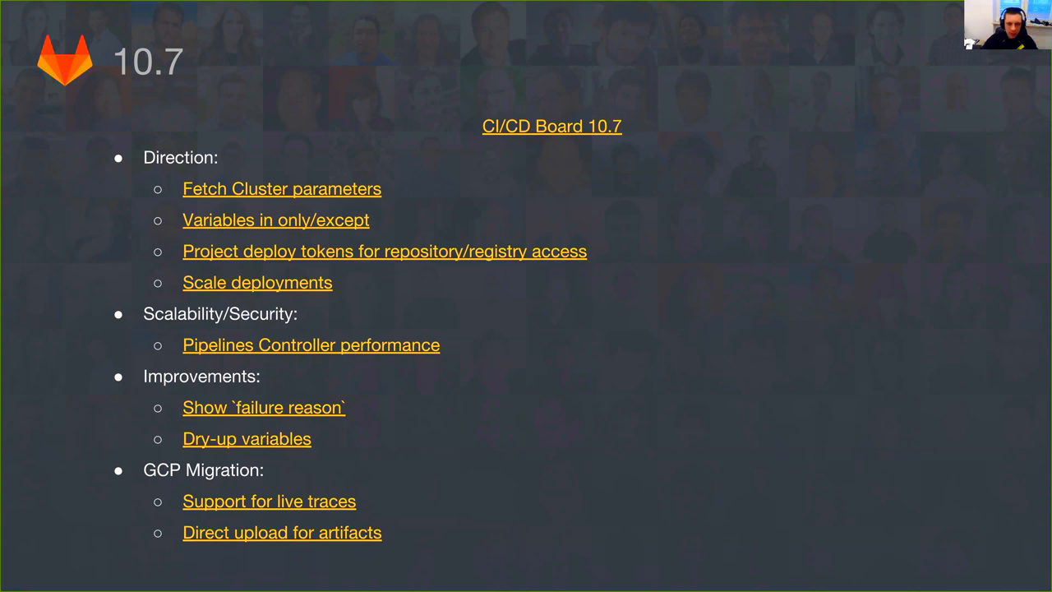
key("right")
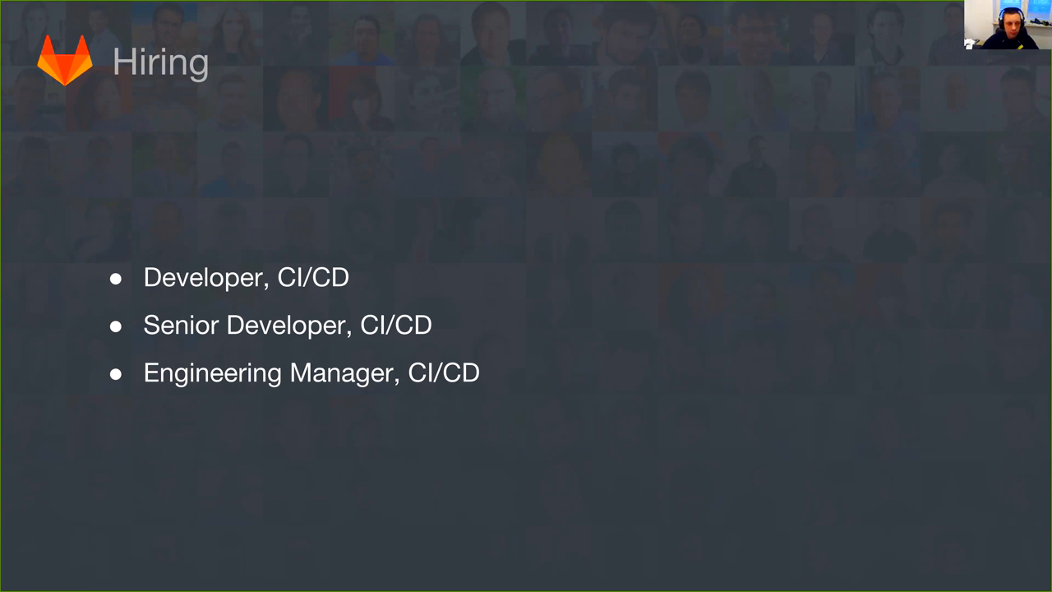
Advance past the Hiring and OKRs slides to the closing Q&A slide
key("Right")
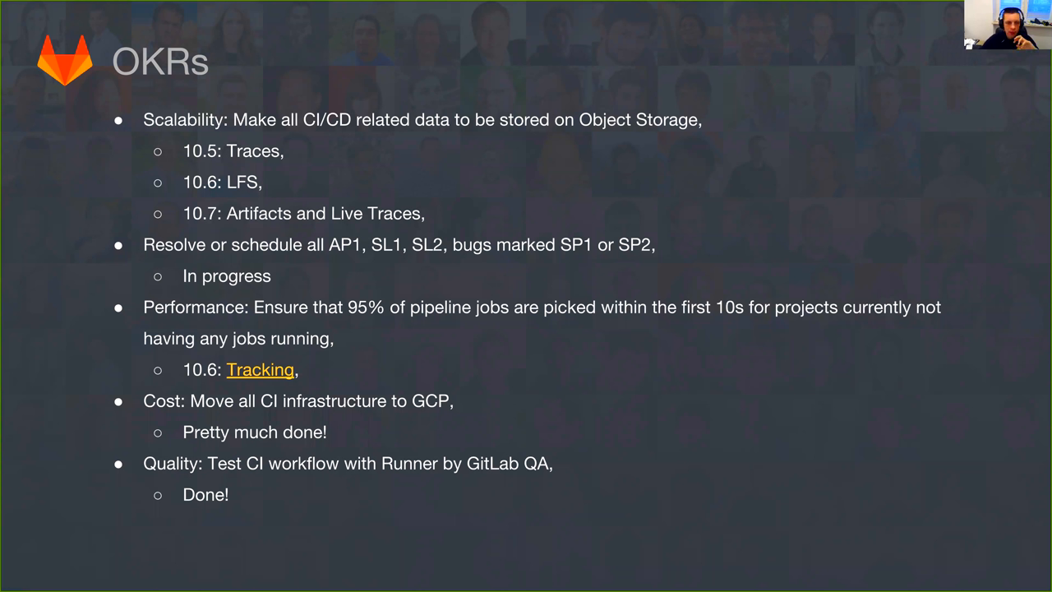
key("Right")
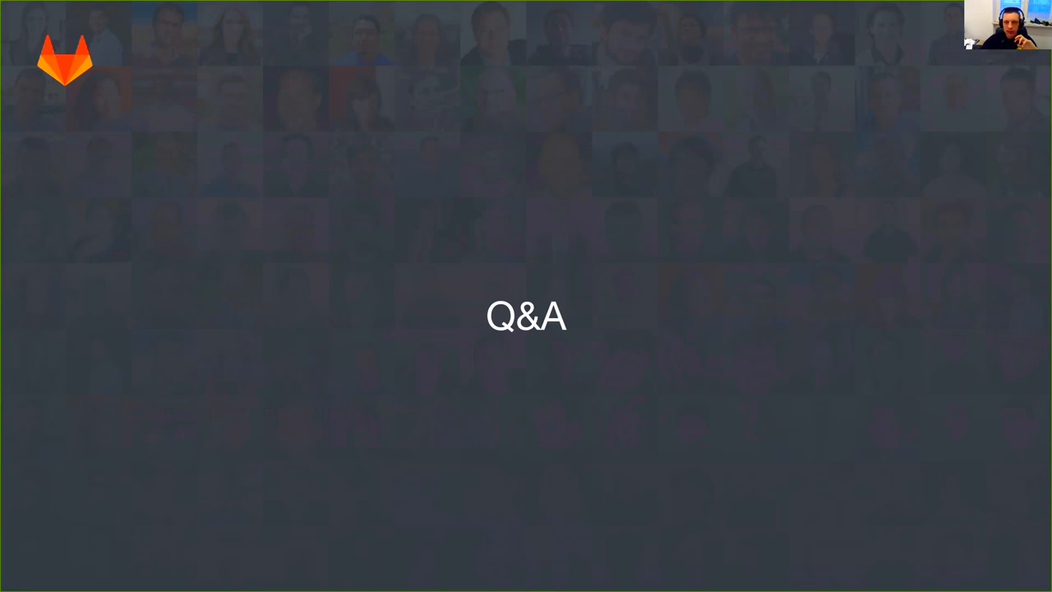